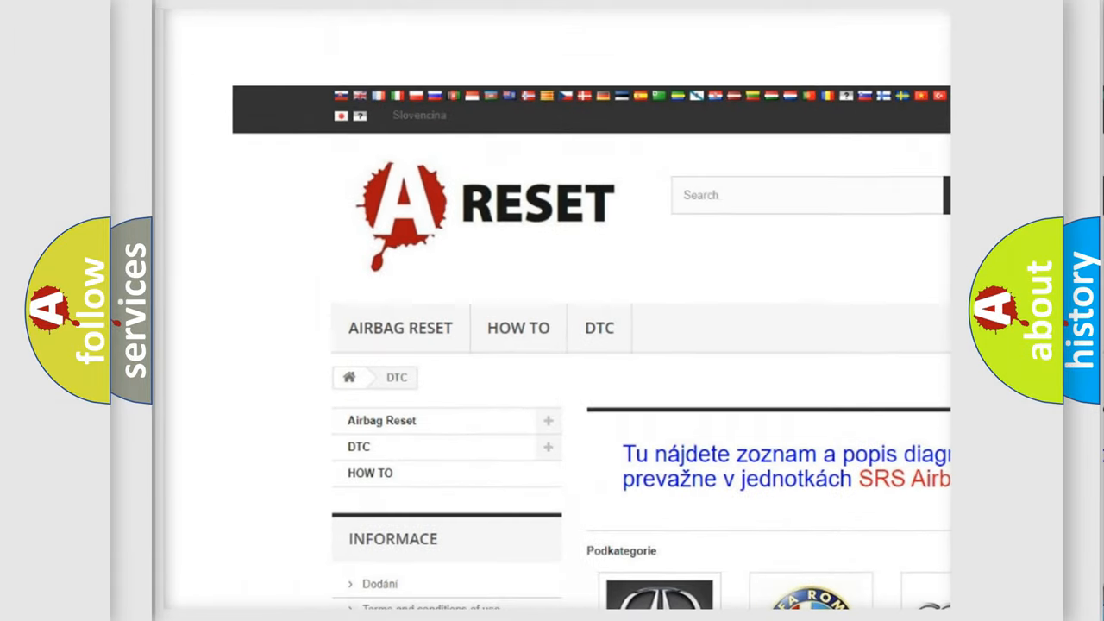
# Open the ALFA ROMEO DTC page and scroll through its diagnostic trouble codes
pyautogui.scroll(-3)
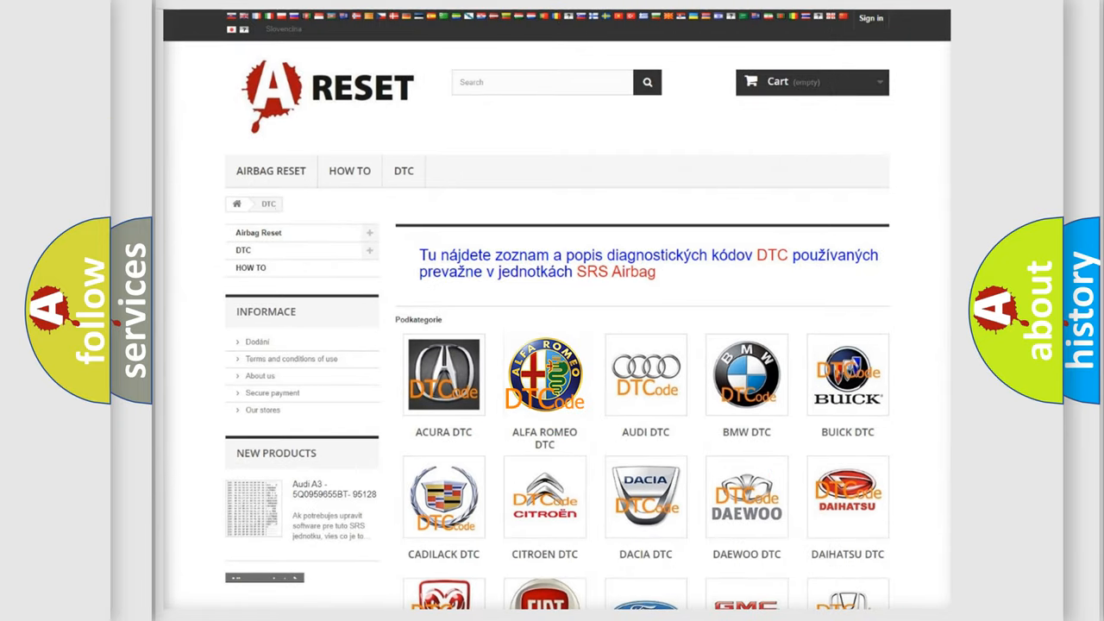
pyautogui.click(545, 374)
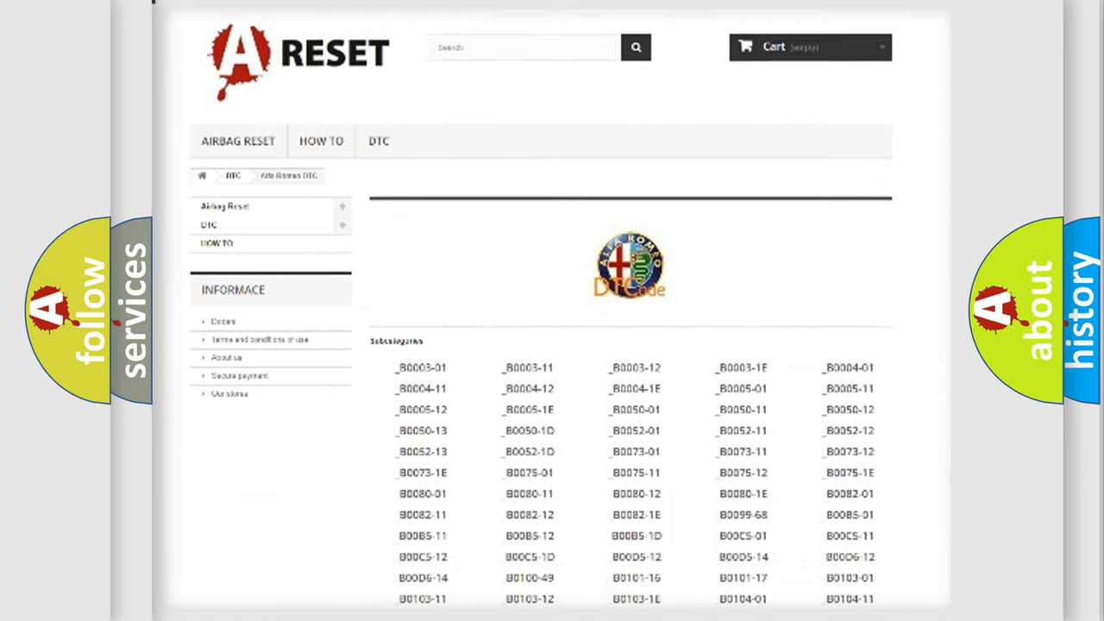
pyautogui.scroll(-3)
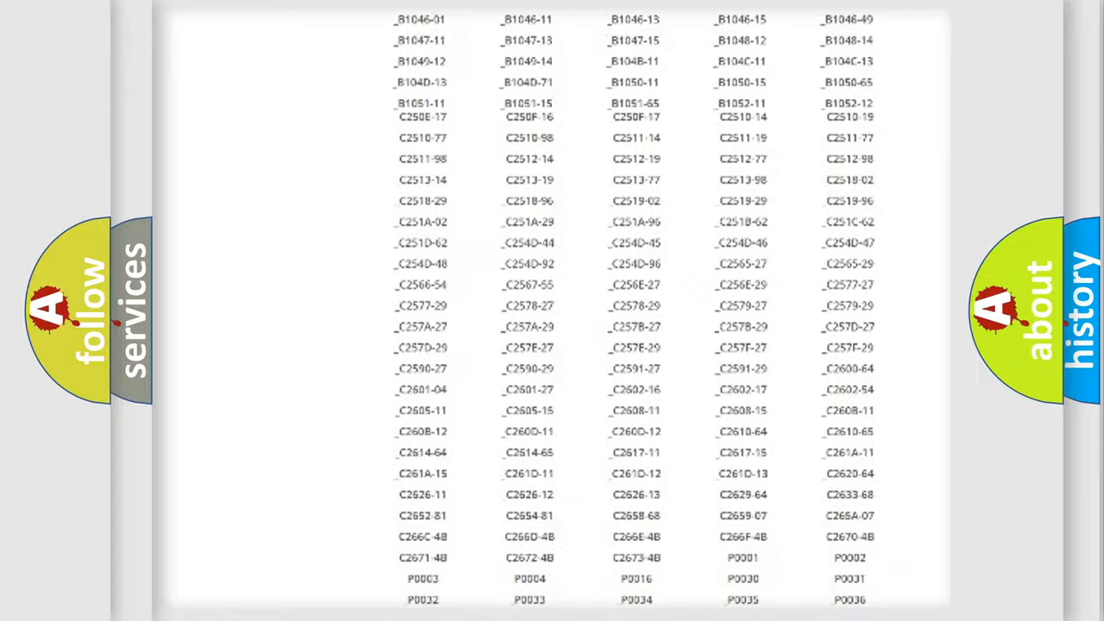